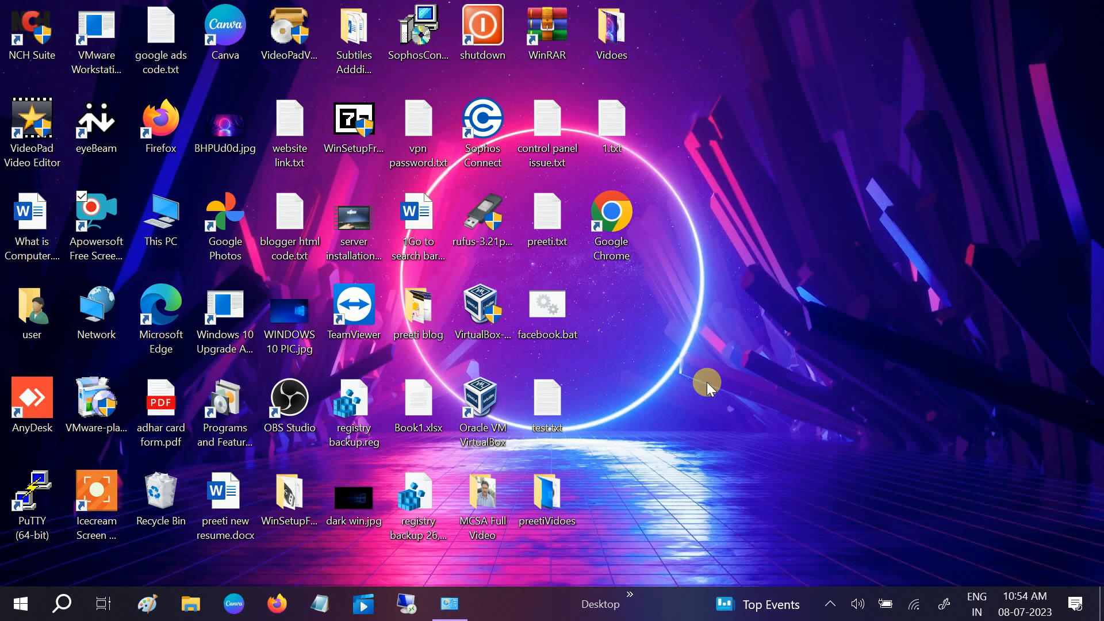
mouse_move(752, 422)
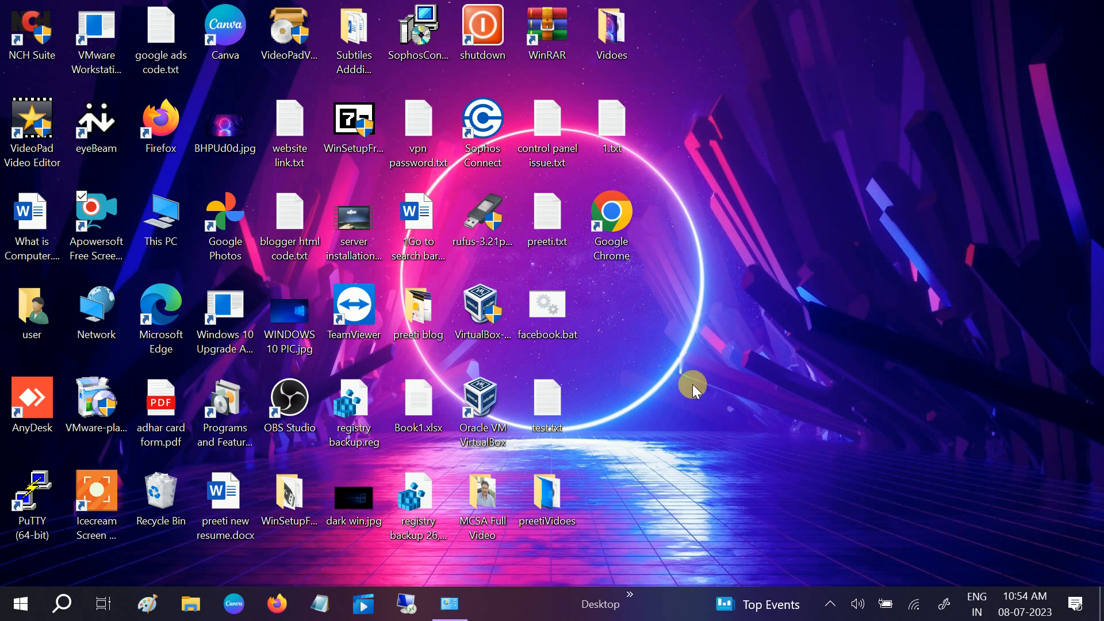
mouse_move(632, 247)
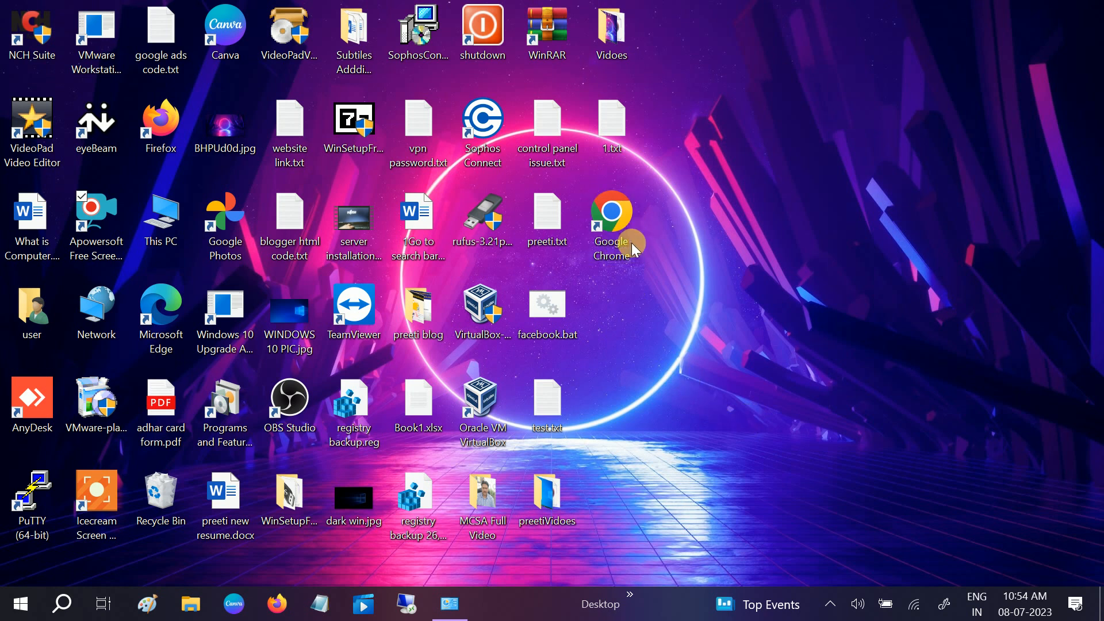
Step: Launch Google Chrome from its desktop shortcut and open its Settings page
click(611, 225)
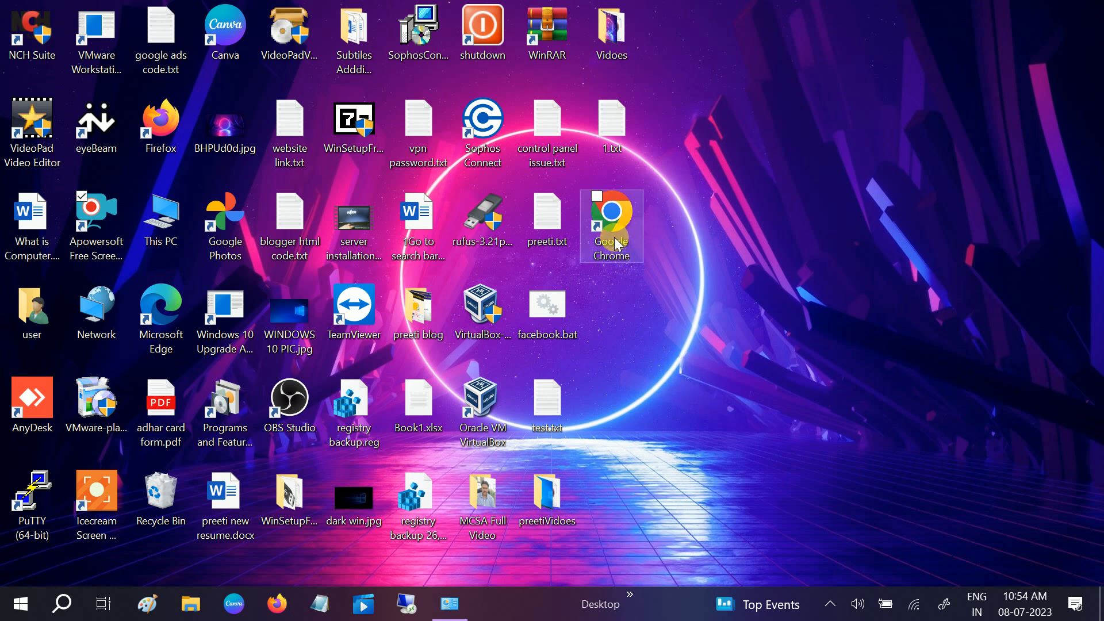
click(609, 226)
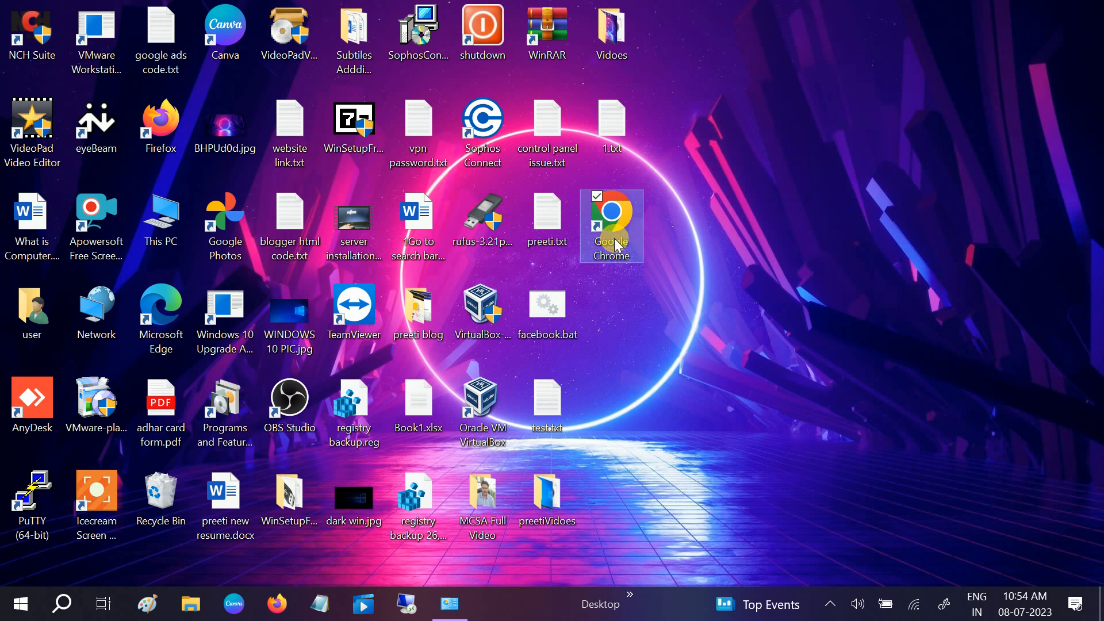
double_click(611, 225)
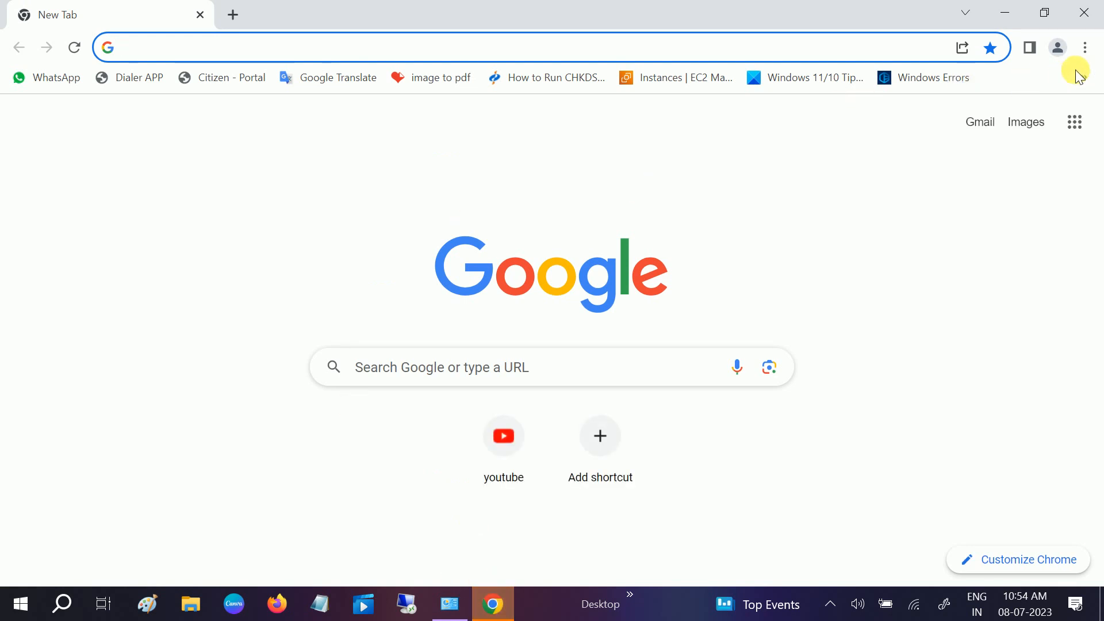
click(1084, 47)
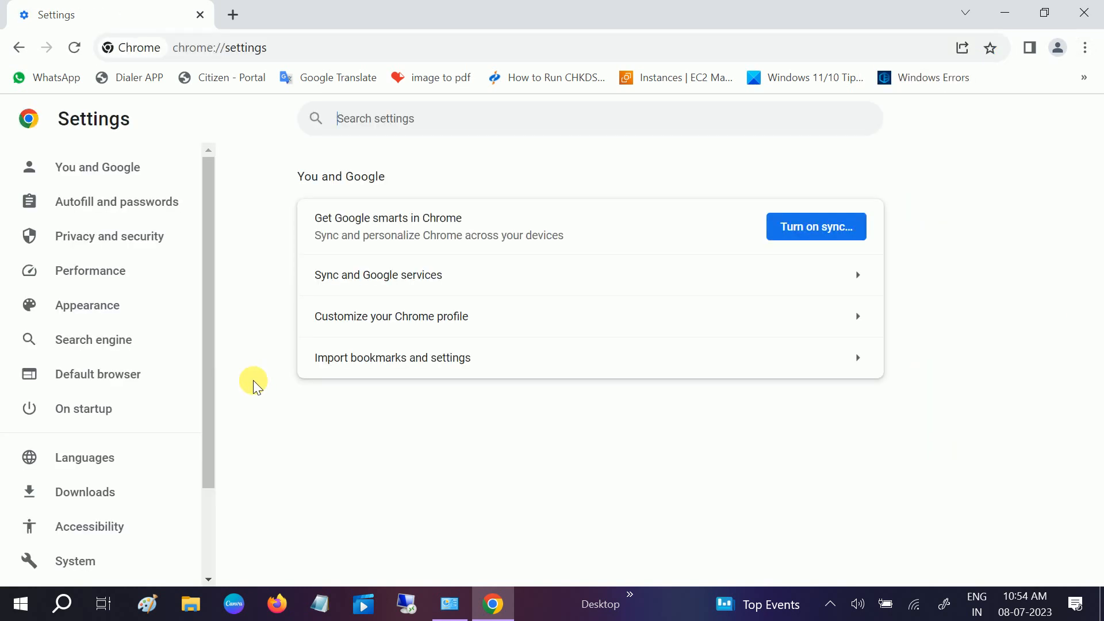
mouse_move(194, 436)
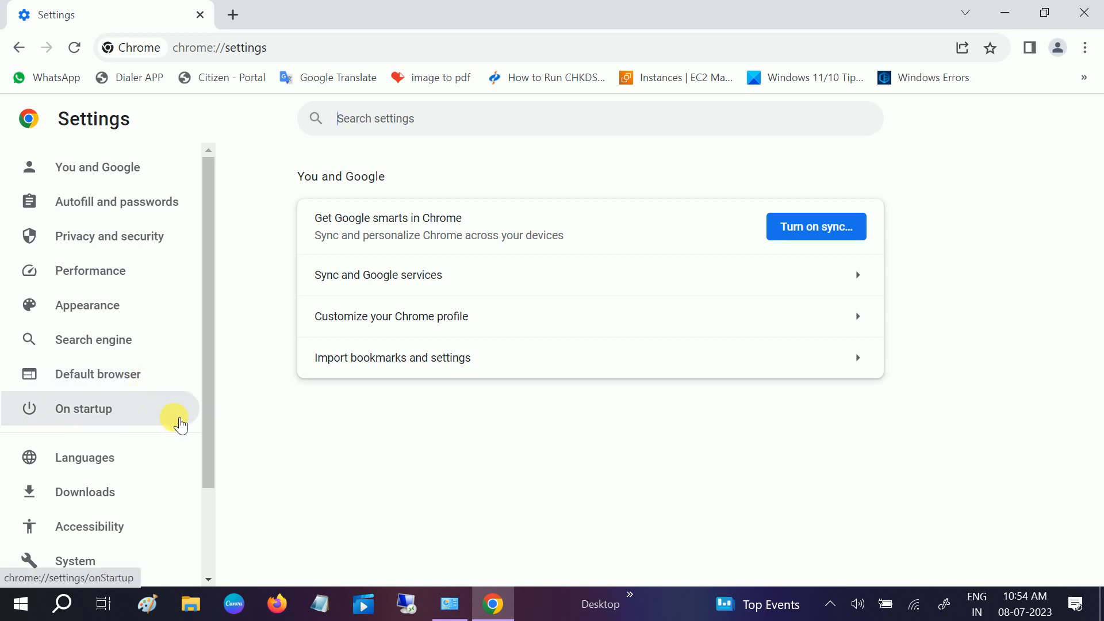
scroll(down, 3)
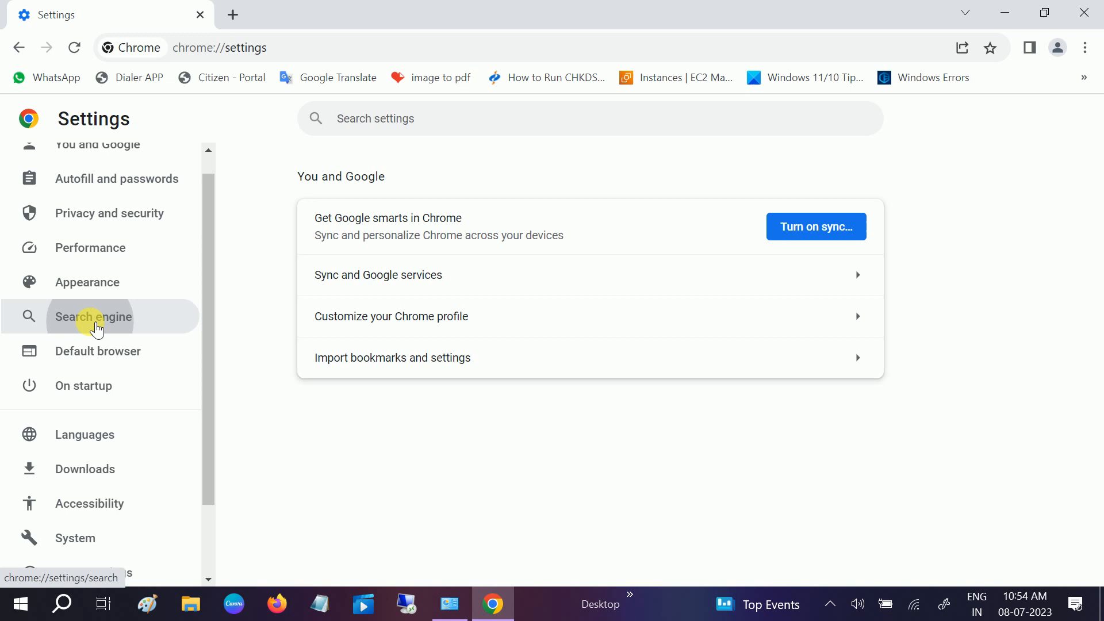
Step: Switch the address-bar search engine to Yahoo!, then back to Google
click(92, 316)
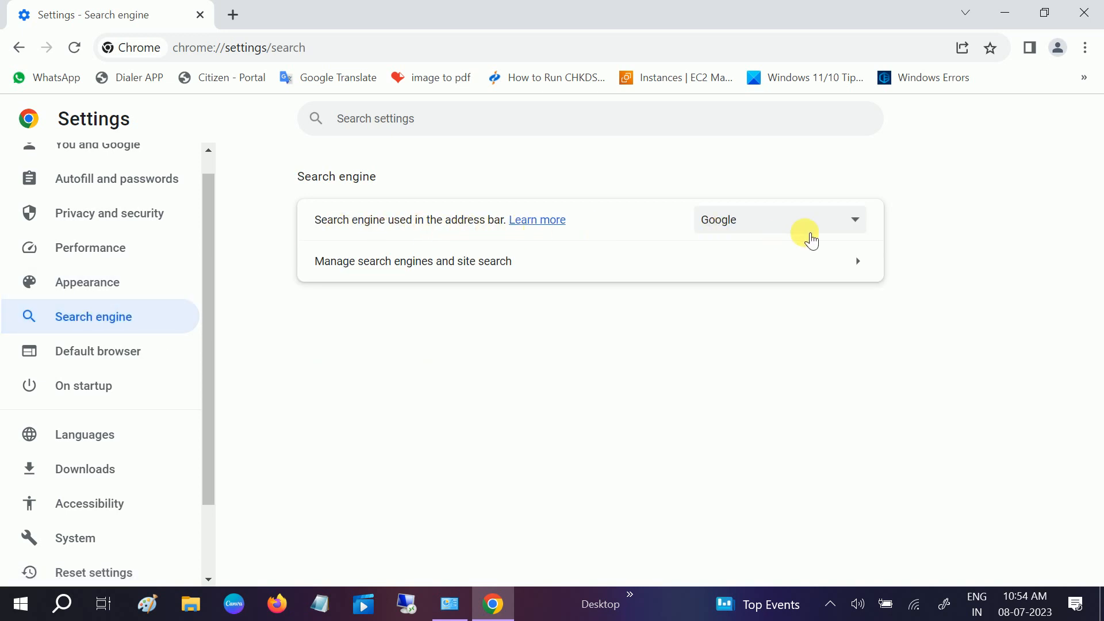
click(779, 219)
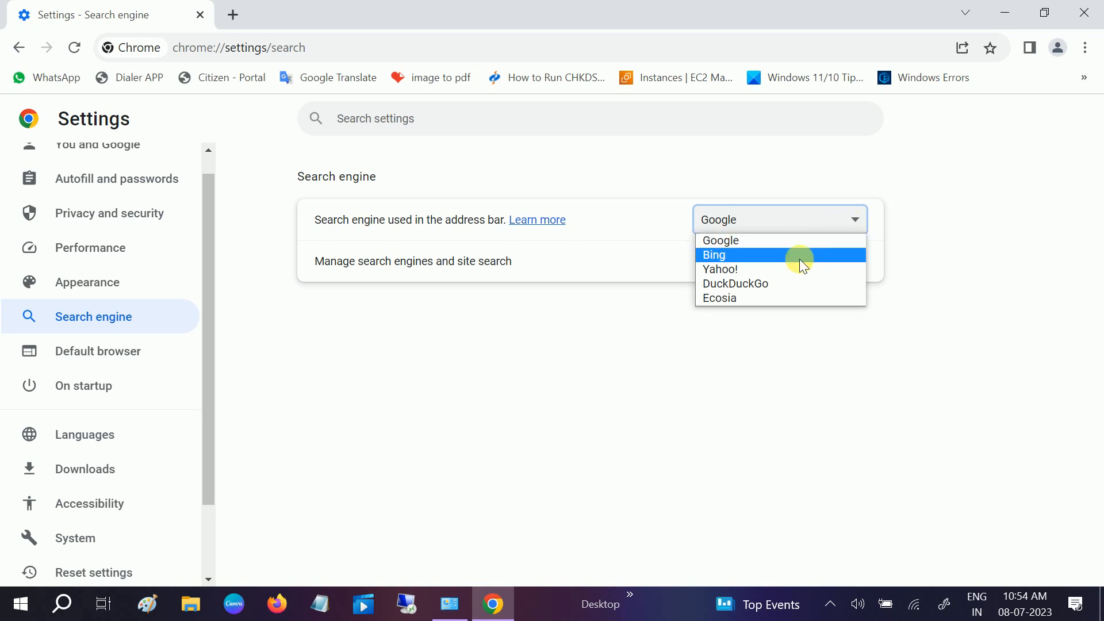
click(719, 269)
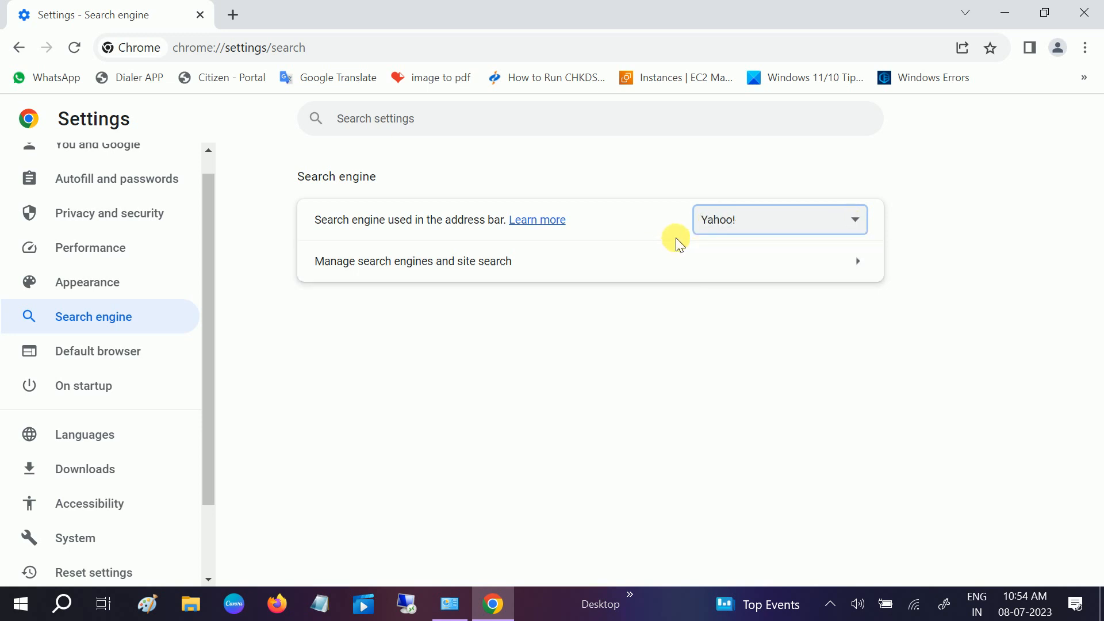
mouse_move(674, 227)
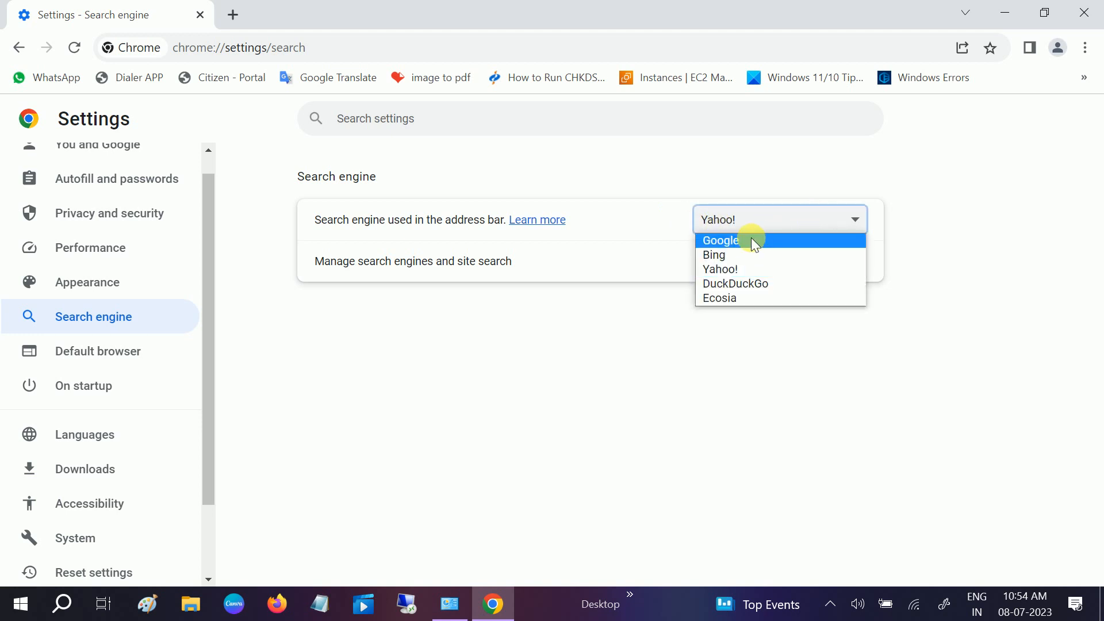
click(720, 241)
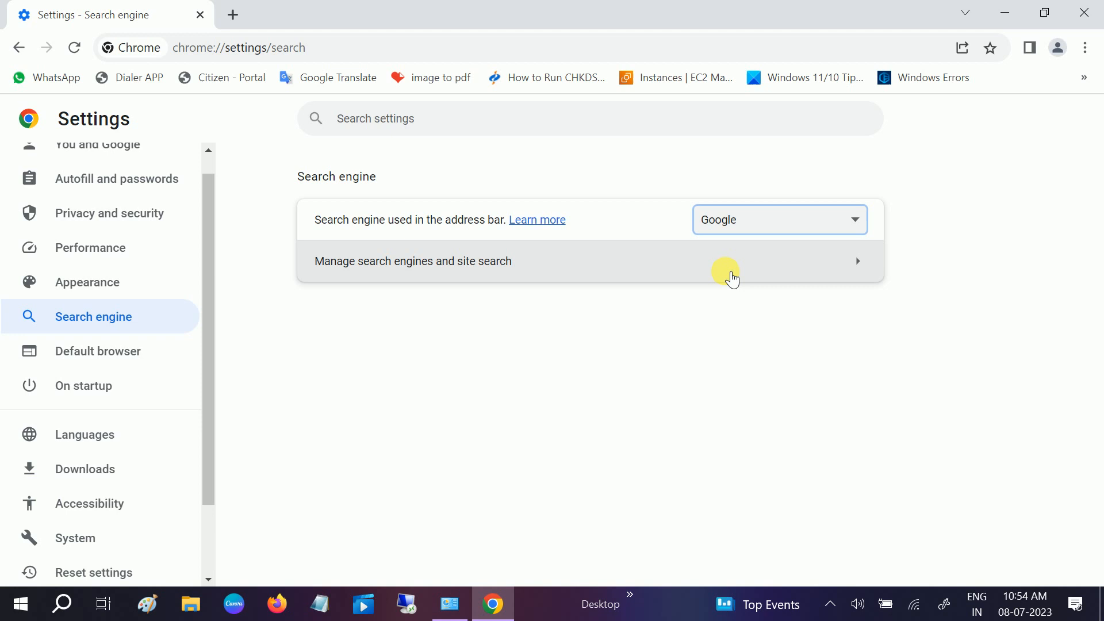
mouse_move(521, 279)
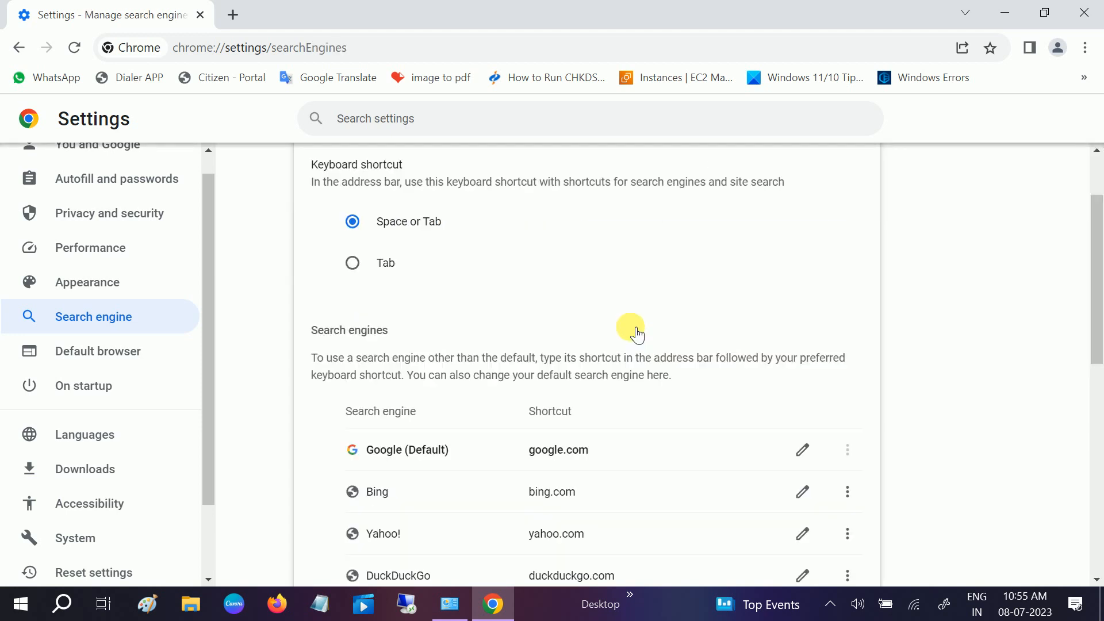
Step: Confirm Google (Default) in the search engine list, then close Chrome
scroll(down, 3)
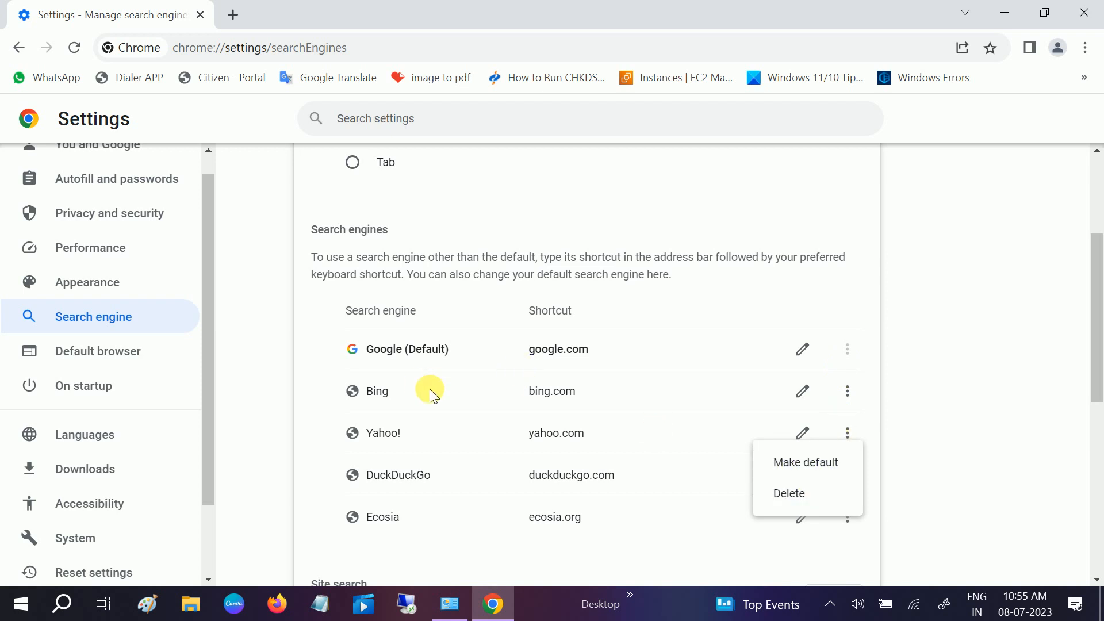
mouse_move(730, 367)
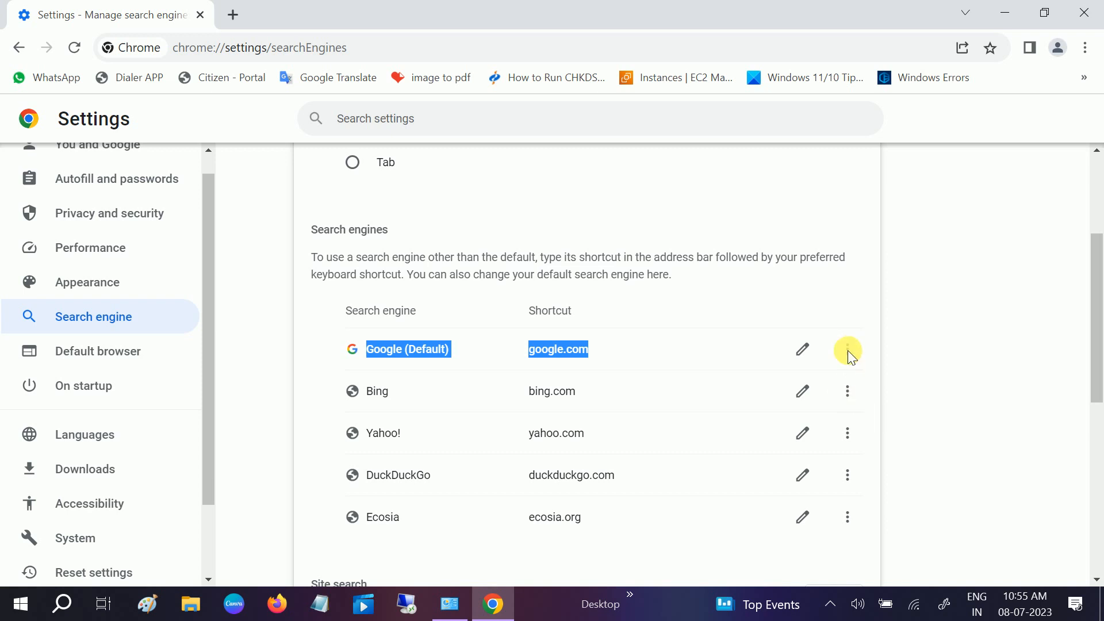
click(847, 392)
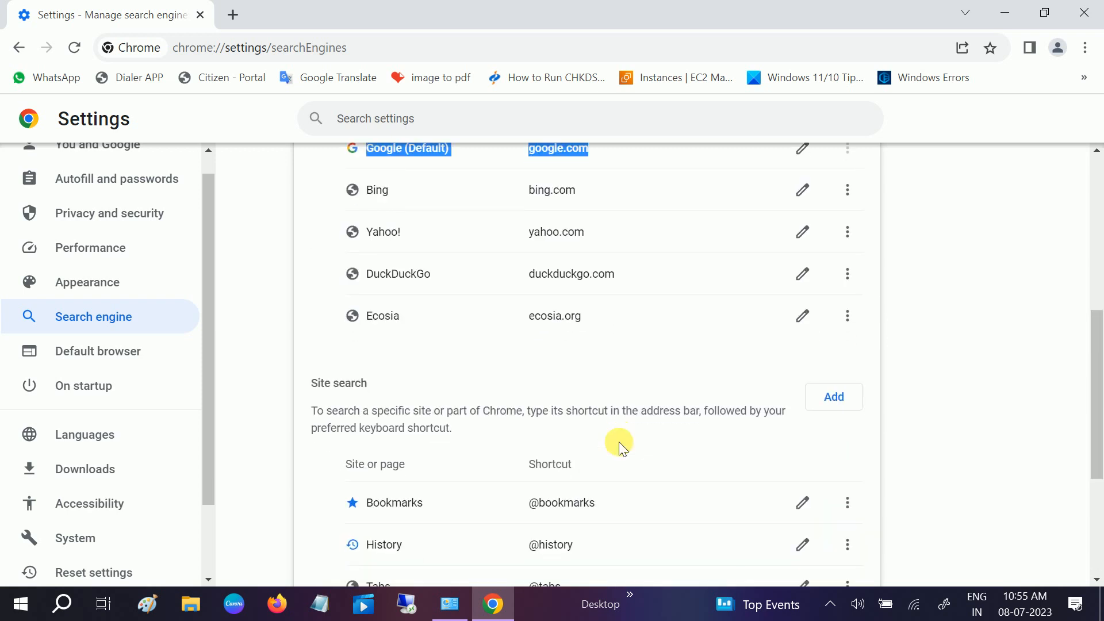
scroll(down, 3)
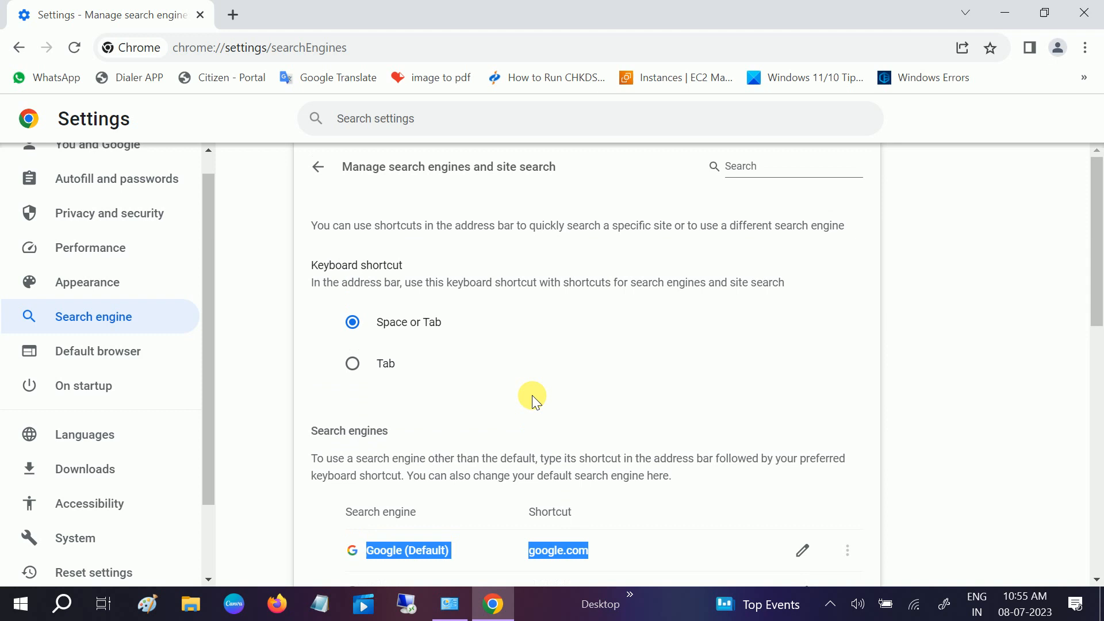
click(1000, 13)
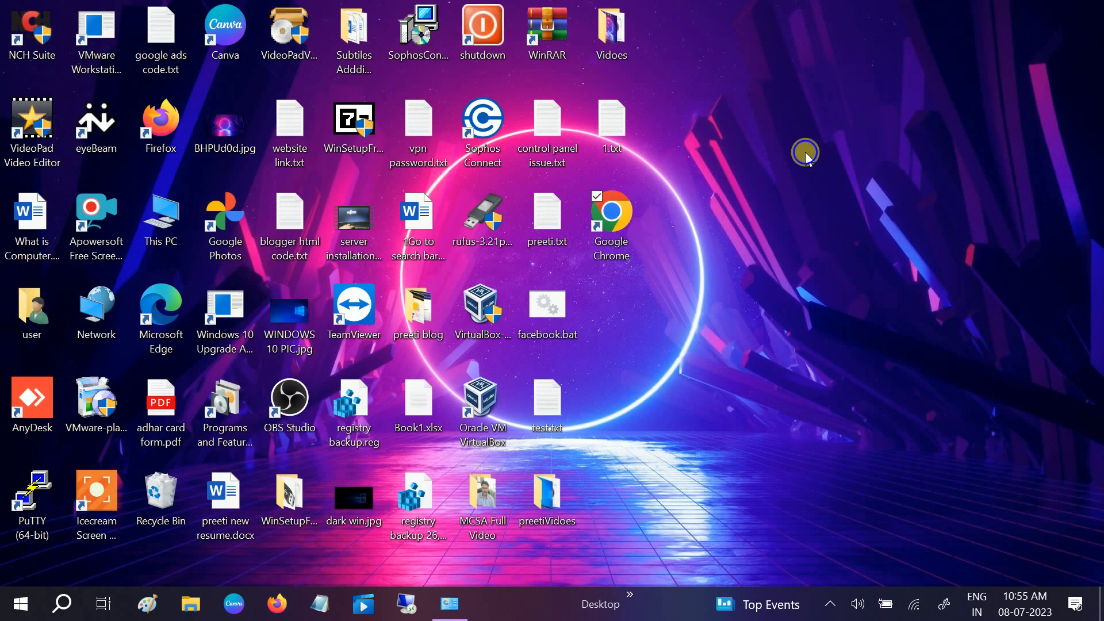